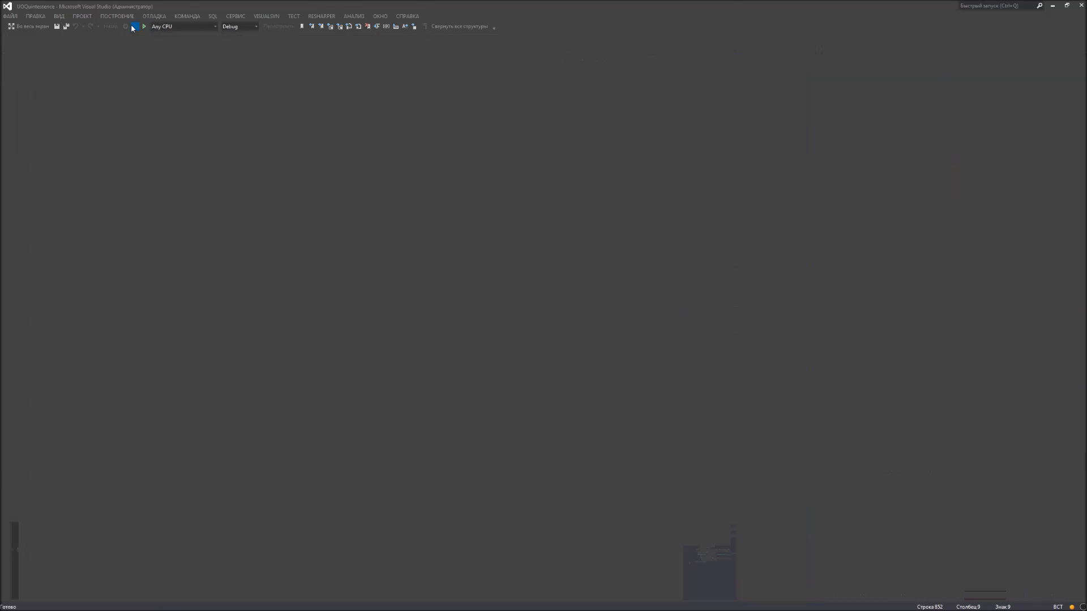
Step: Build and run the custom client project in Visual Studio with debugging
click(146, 27)
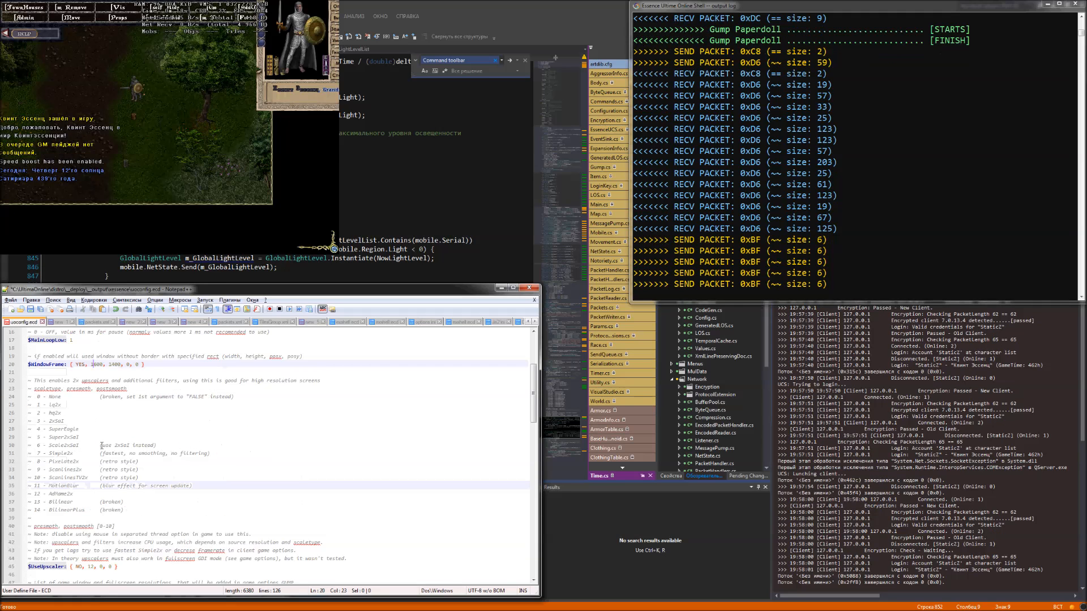
Step: Scroll through uoconfig.ecd to the $WindowFrame and $GuiScaler settings
scroll(down, 3)
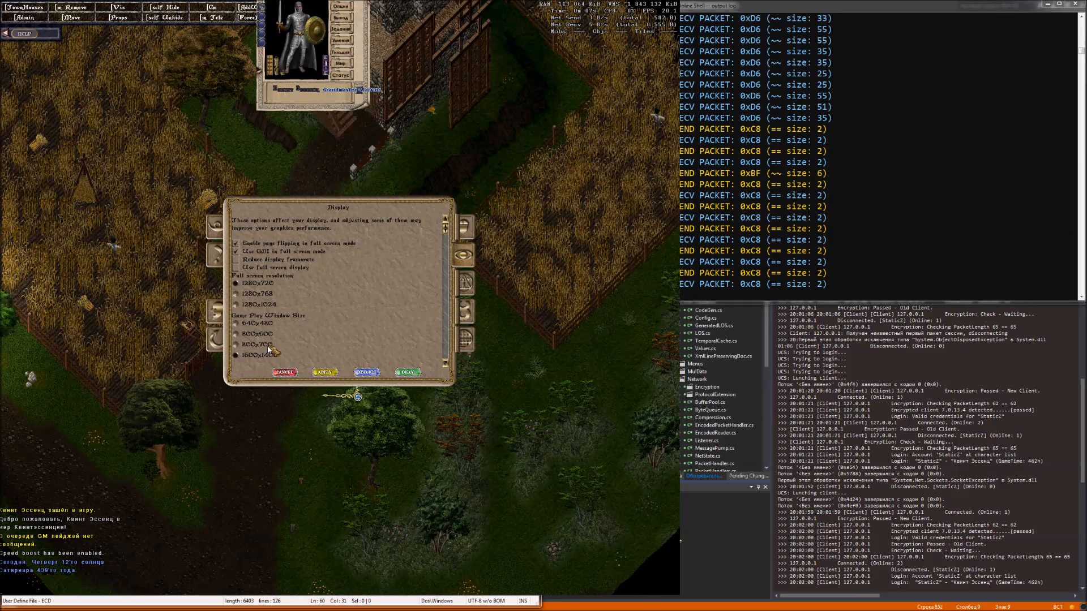
Step: Choose a game play window size in the Display options and apply it
click(407, 372)
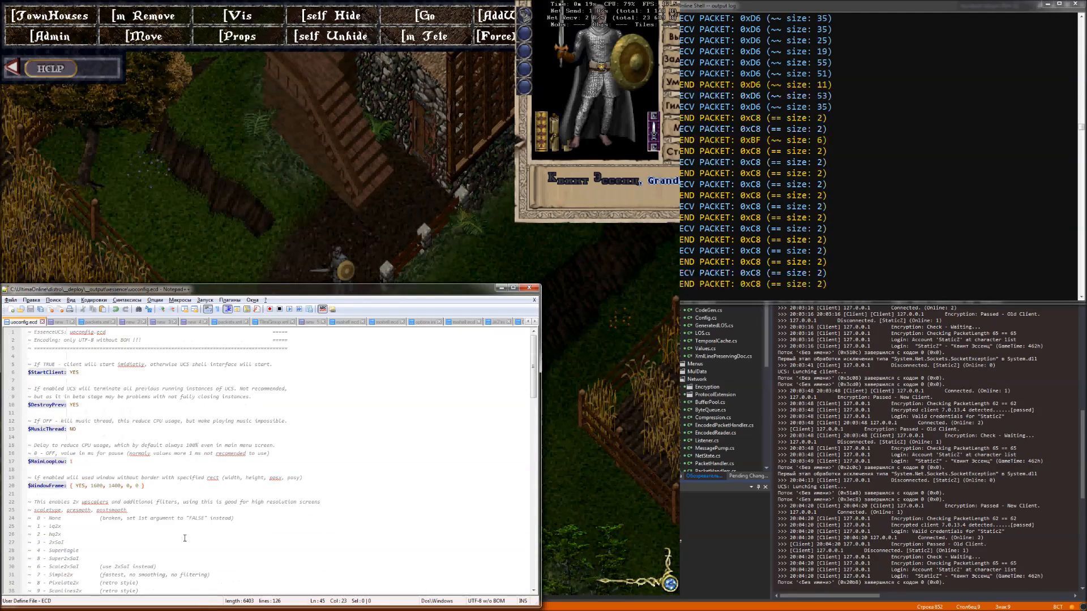
scroll(down, 3)
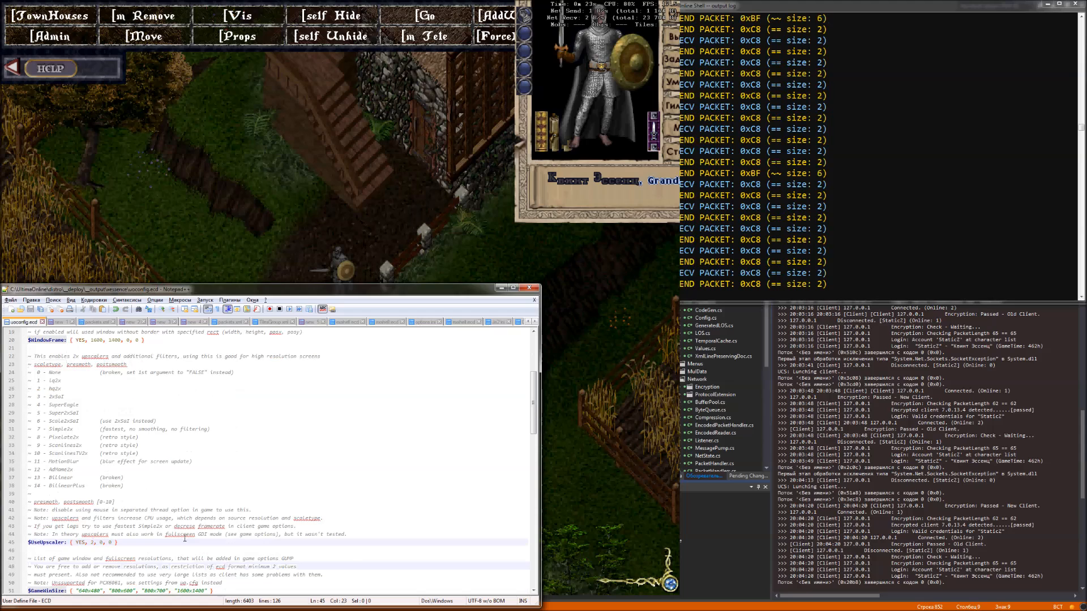